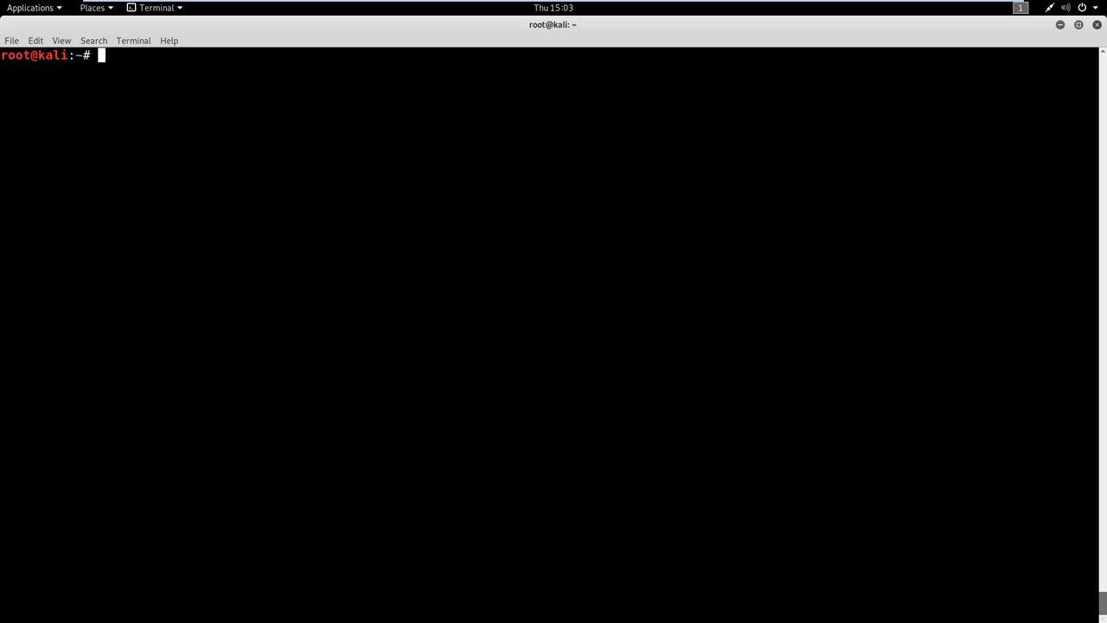
mouse_move(540, 261)
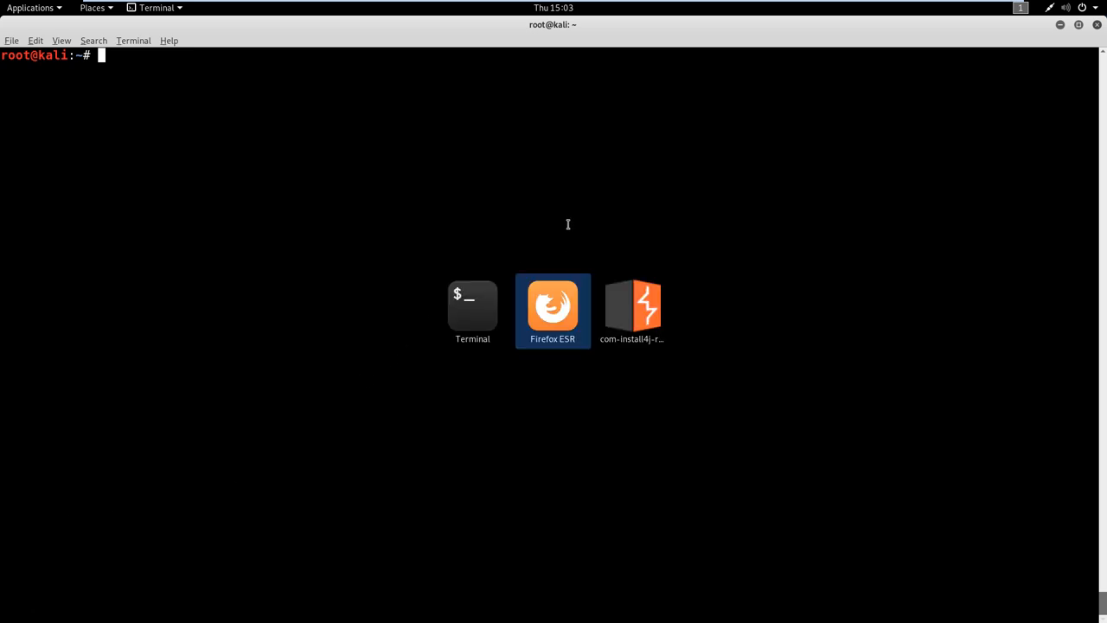
Open the Bulb Security 'Finding Bad Characters with Immunity Debugger and Mona.py' article from the search results.
left_click(552, 305)
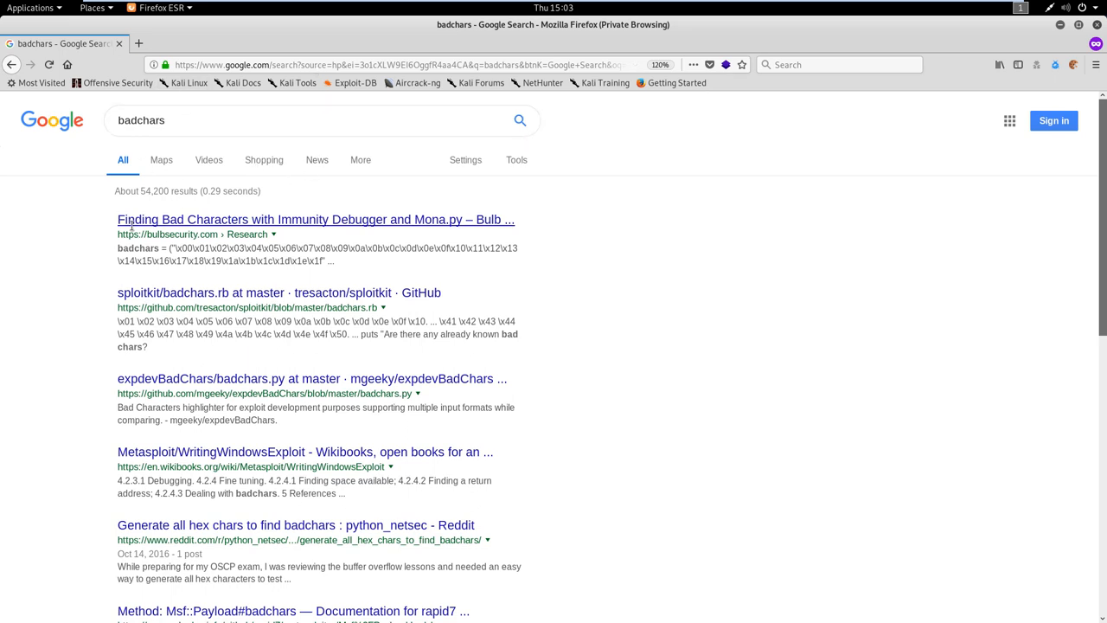
mouse_move(216, 219)
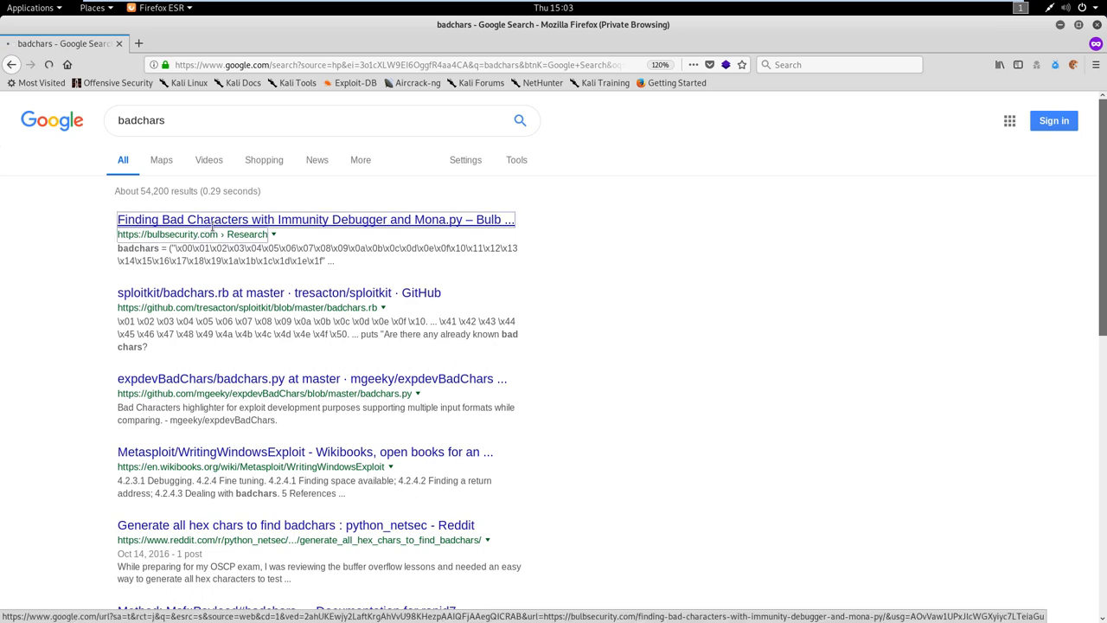
left_click(315, 219)
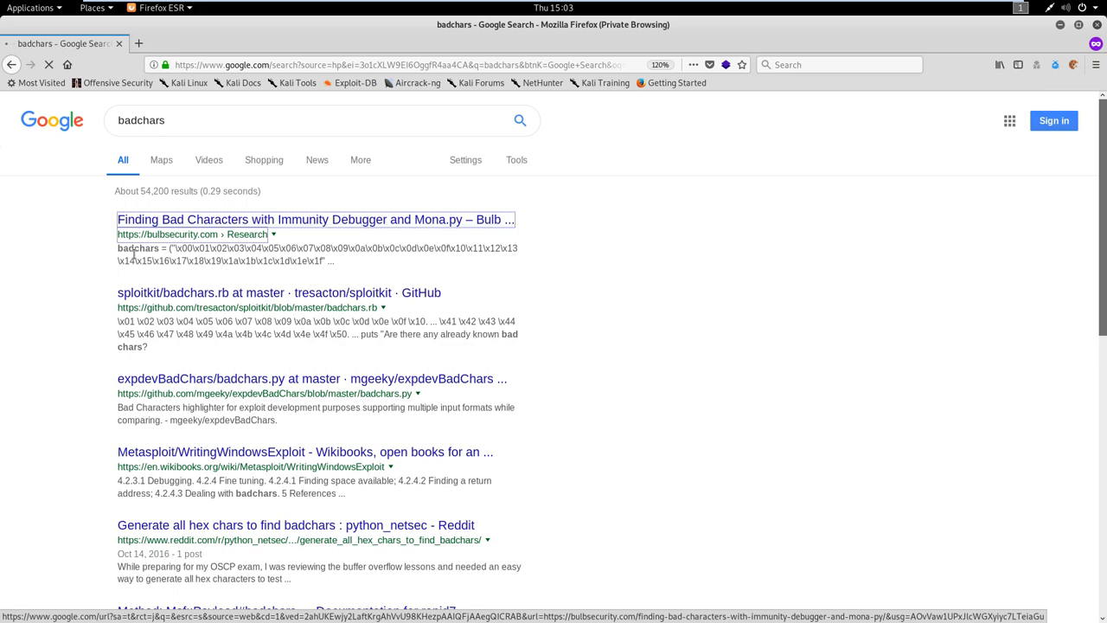
left_click(315, 218)
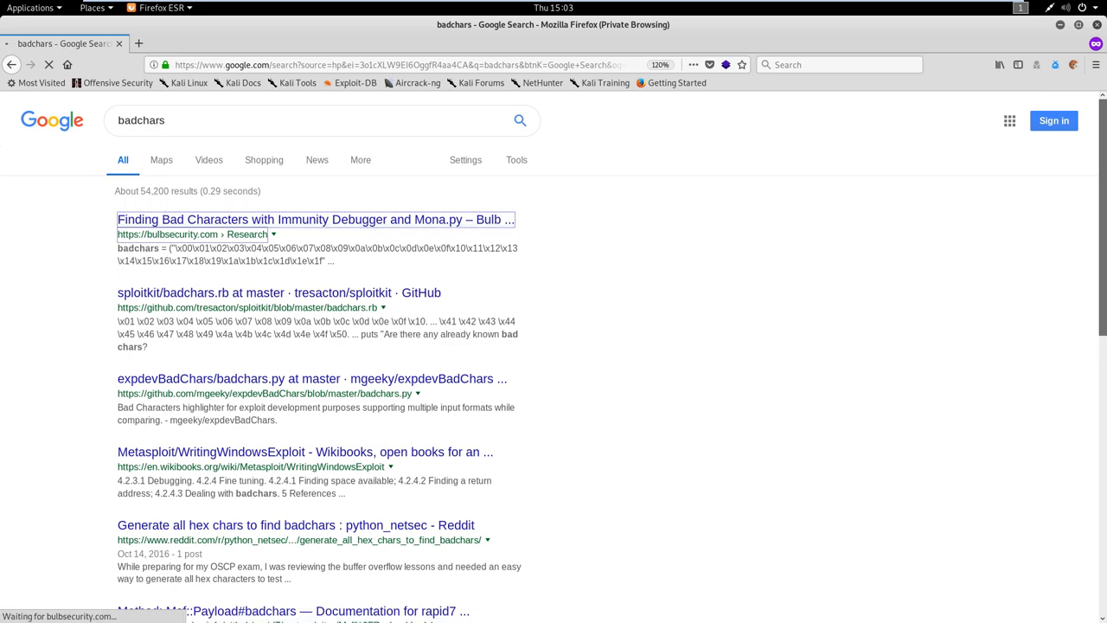
left_click(315, 218)
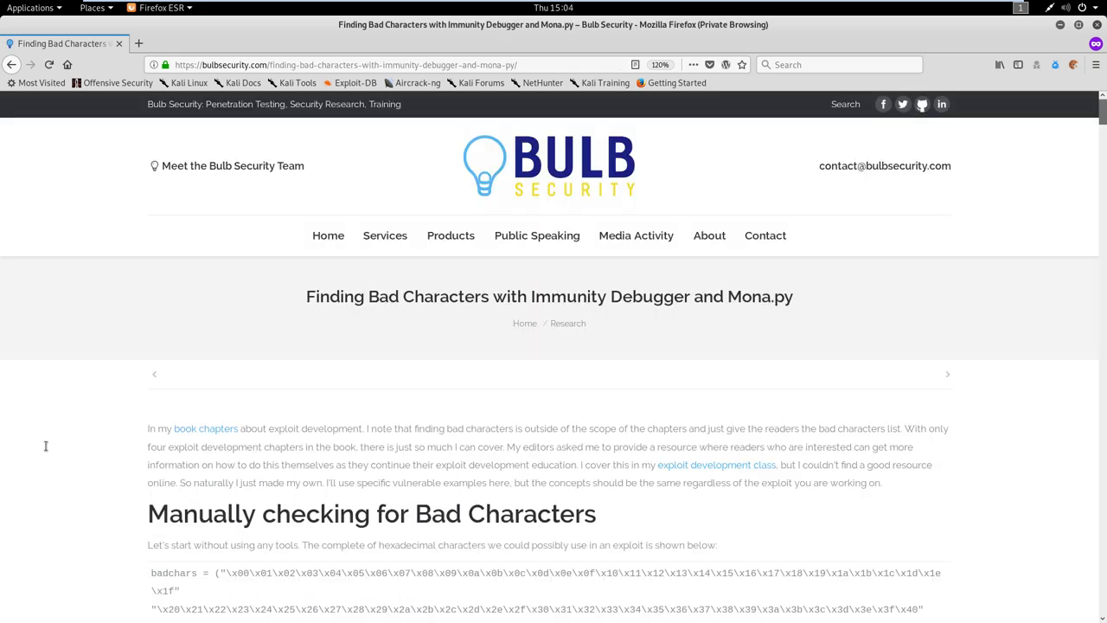
Scroll to the badchars hex string block and select all of it.
scroll("down", 3)
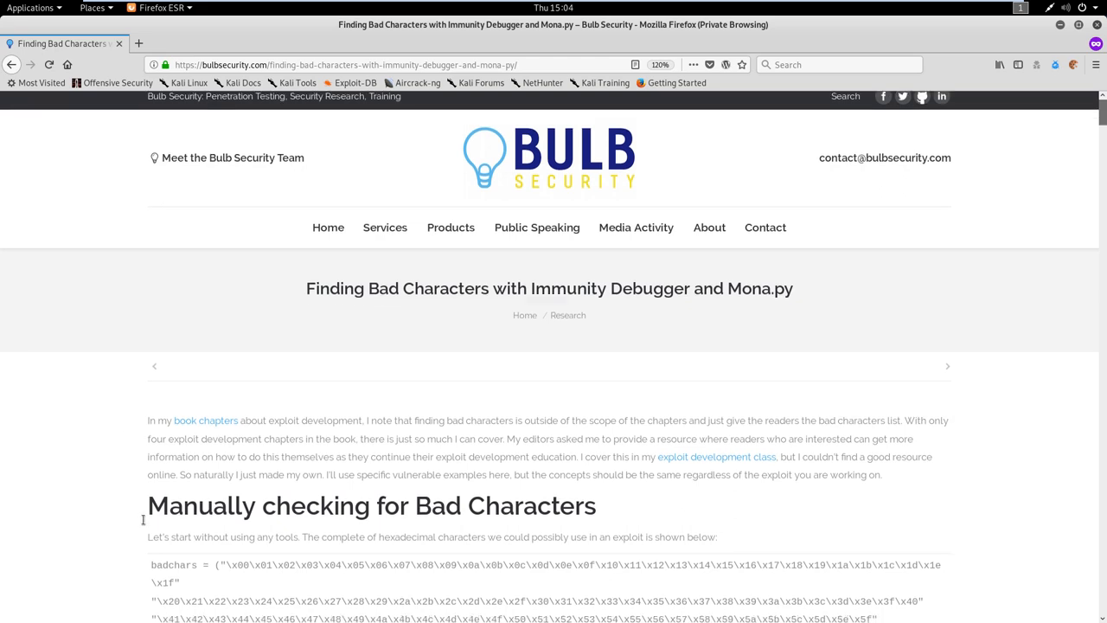
scroll("down", 3)
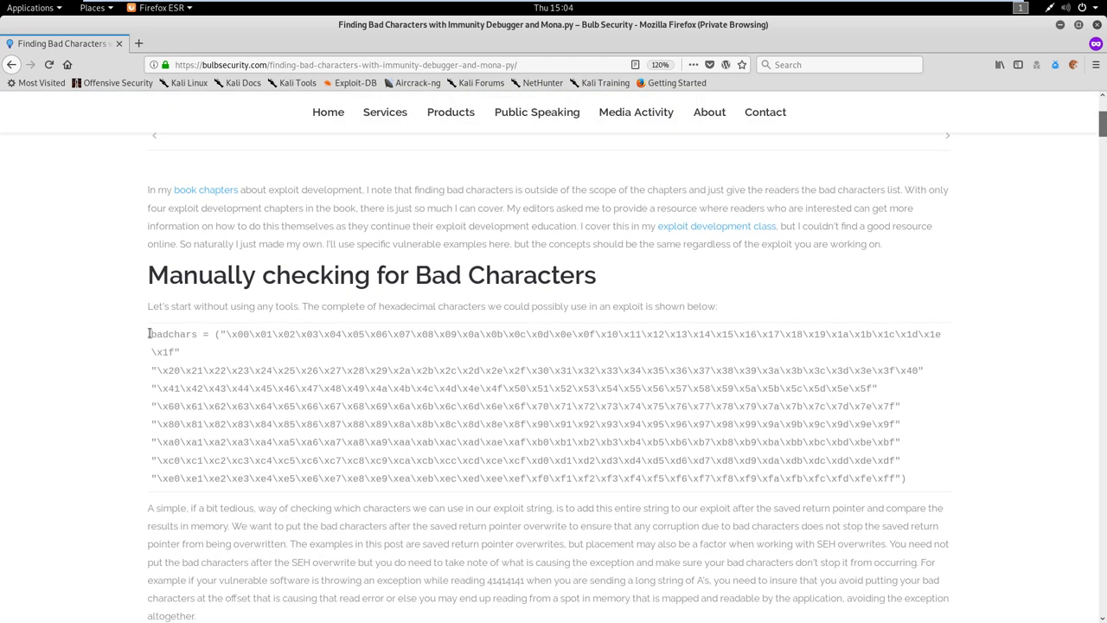
left_click_drag(149, 334, 904, 478)
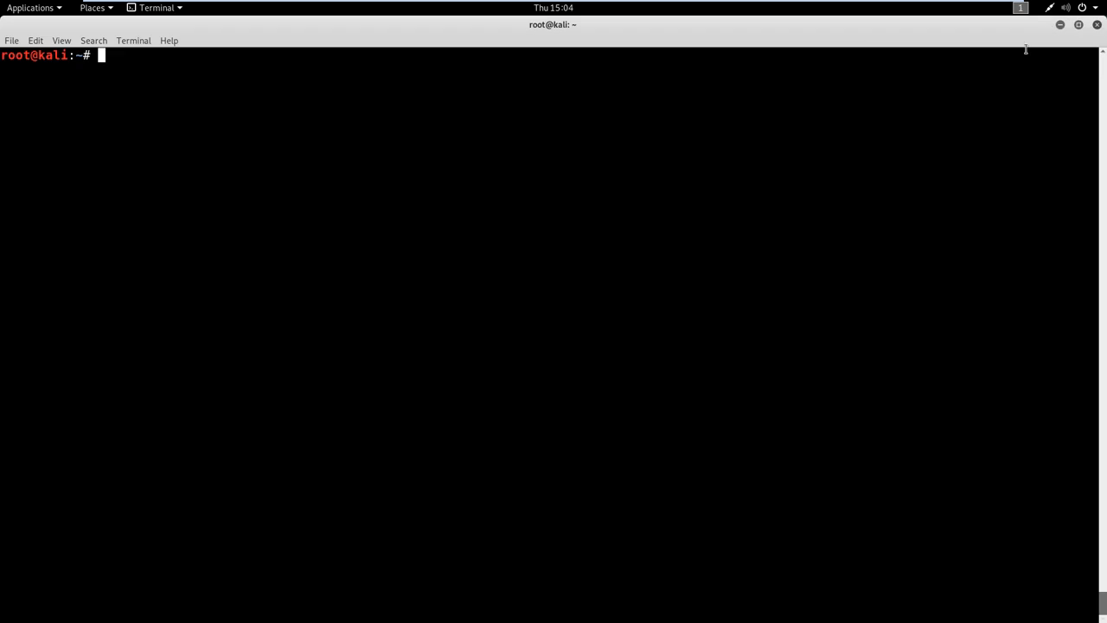
Launch gedit on the 2.py script from the terminal.
type("gedit 2.py")
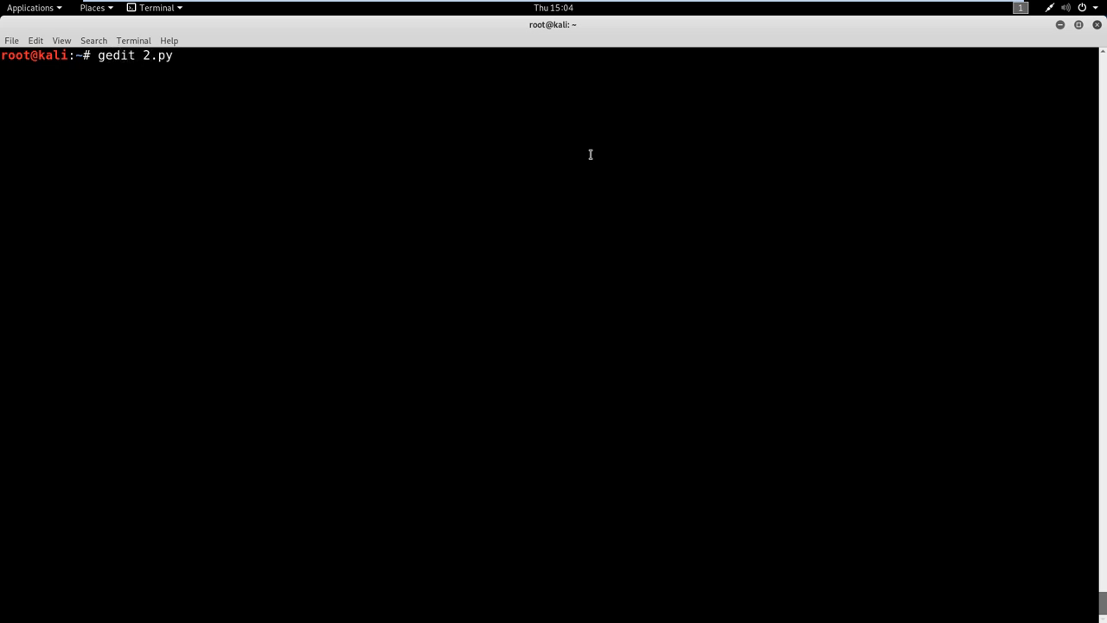
key("Return")
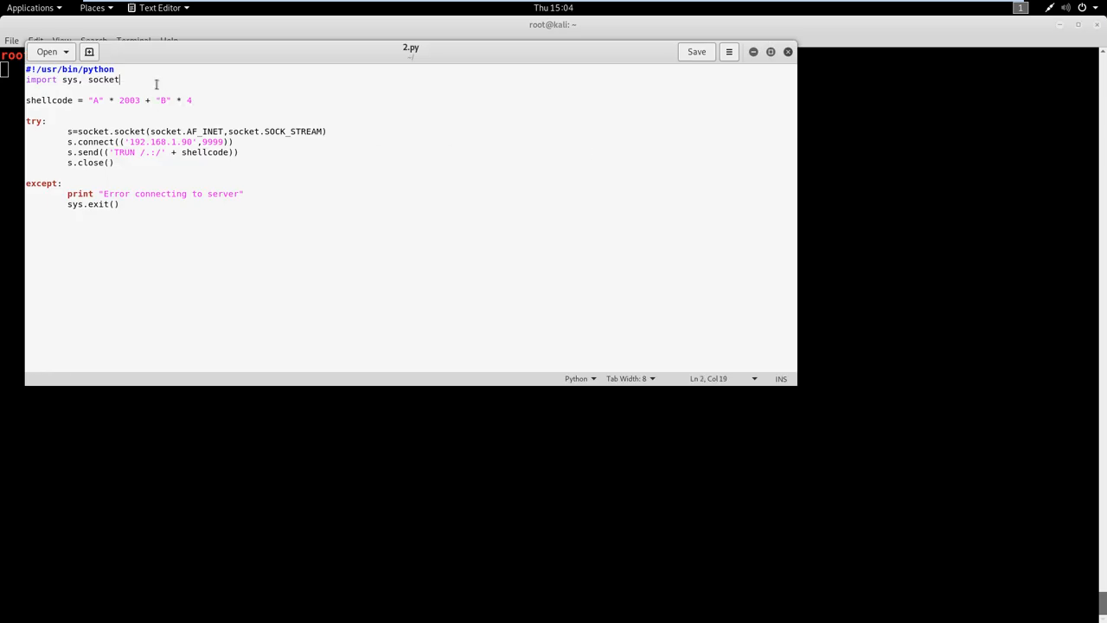
Paste the badchars string after the import line and delete the \x00 byte.
key("Return")
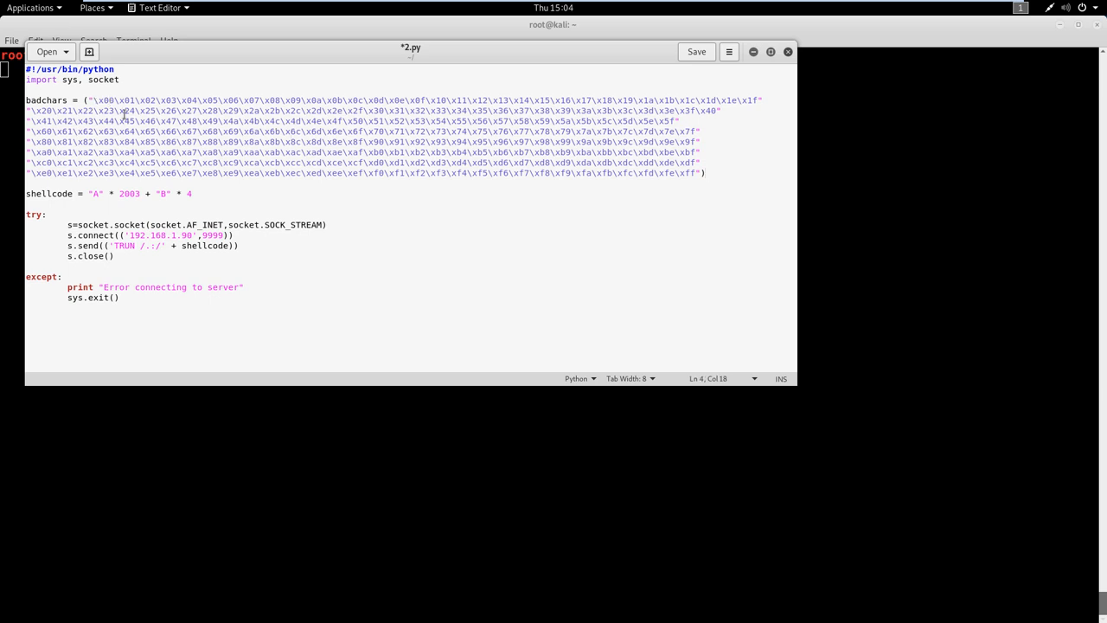
key("BackSpace")
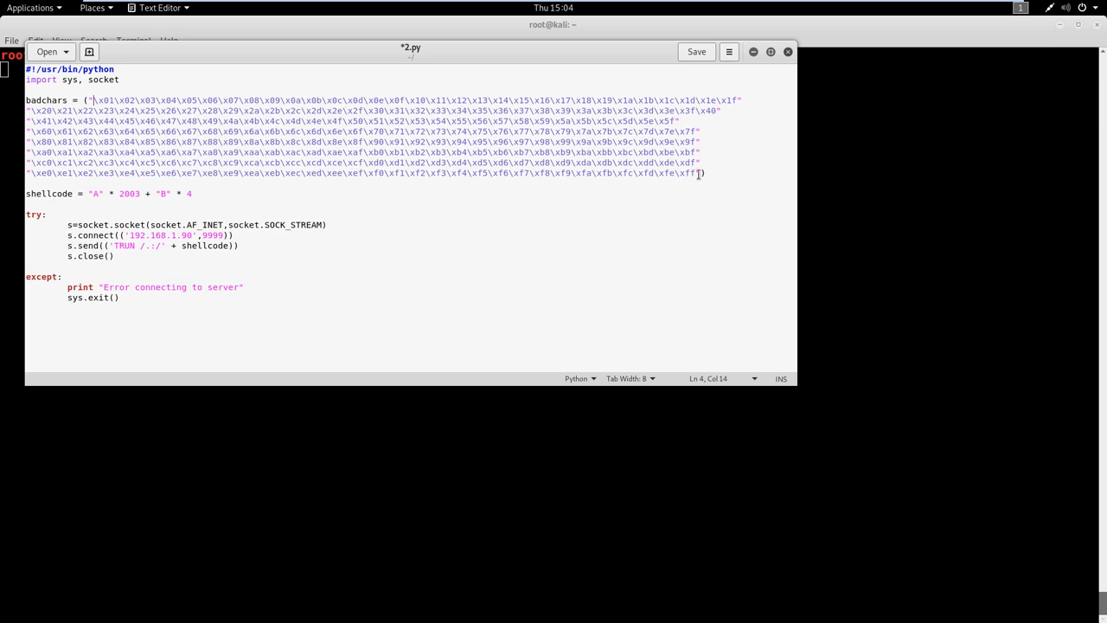
mouse_move(603, 151)
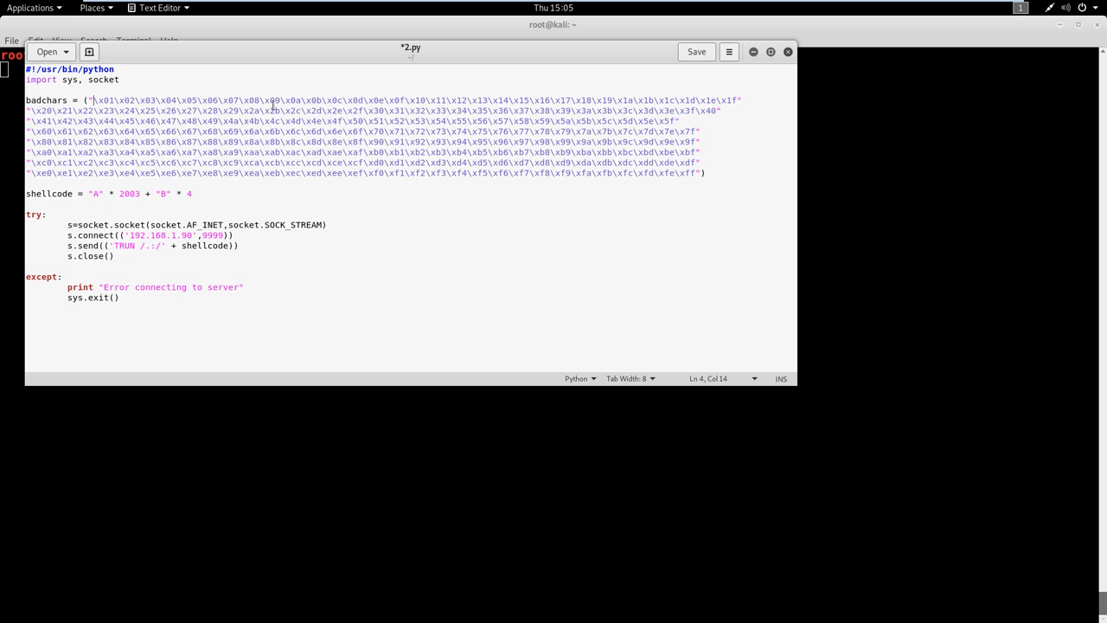
mouse_move(646, 172)
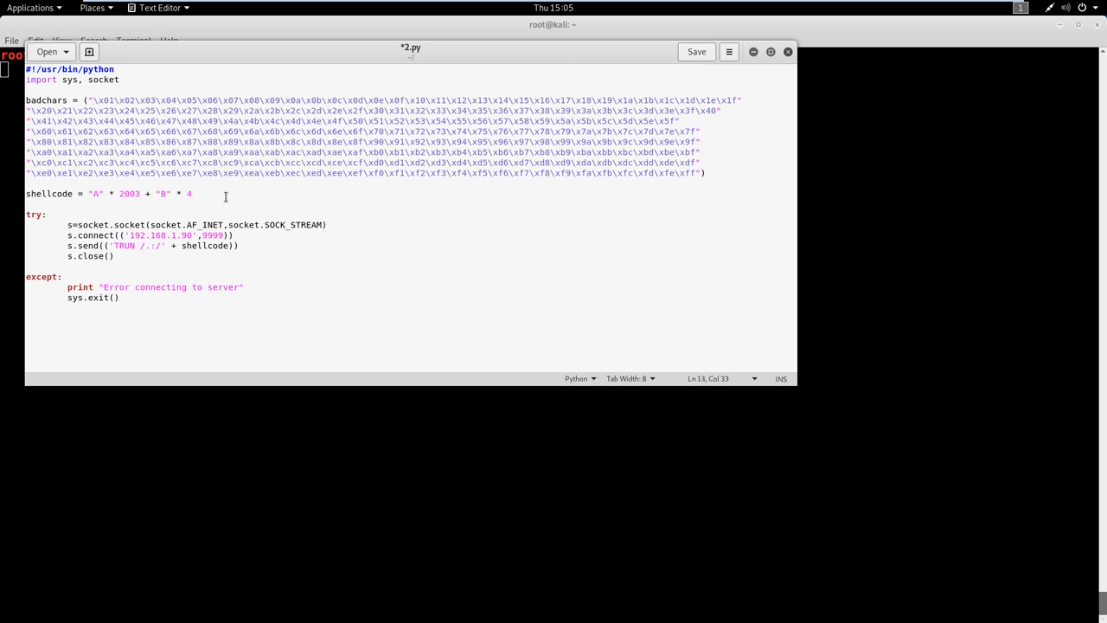
Append '+ badchars' to the shellcode line and save 2.py.
type("+ bad")
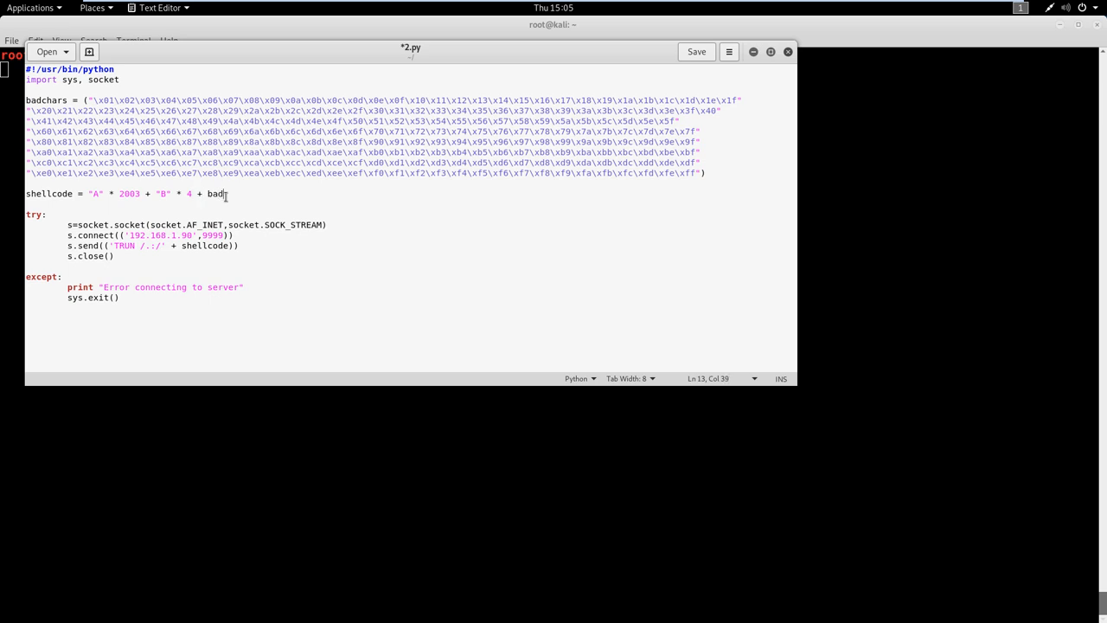
type("chars")
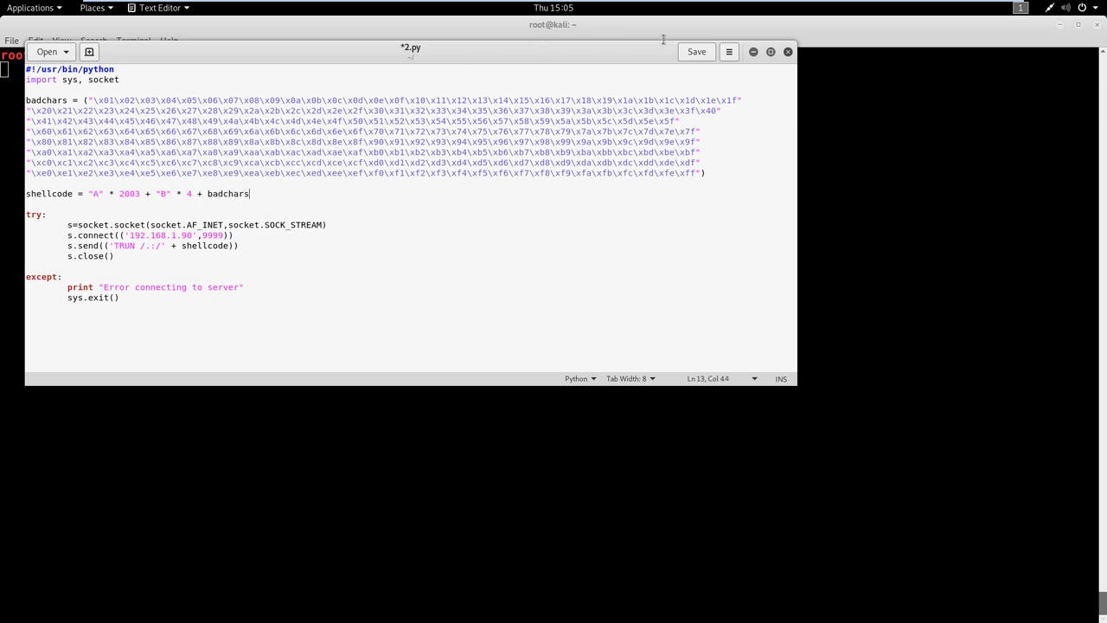
left_click(696, 51)
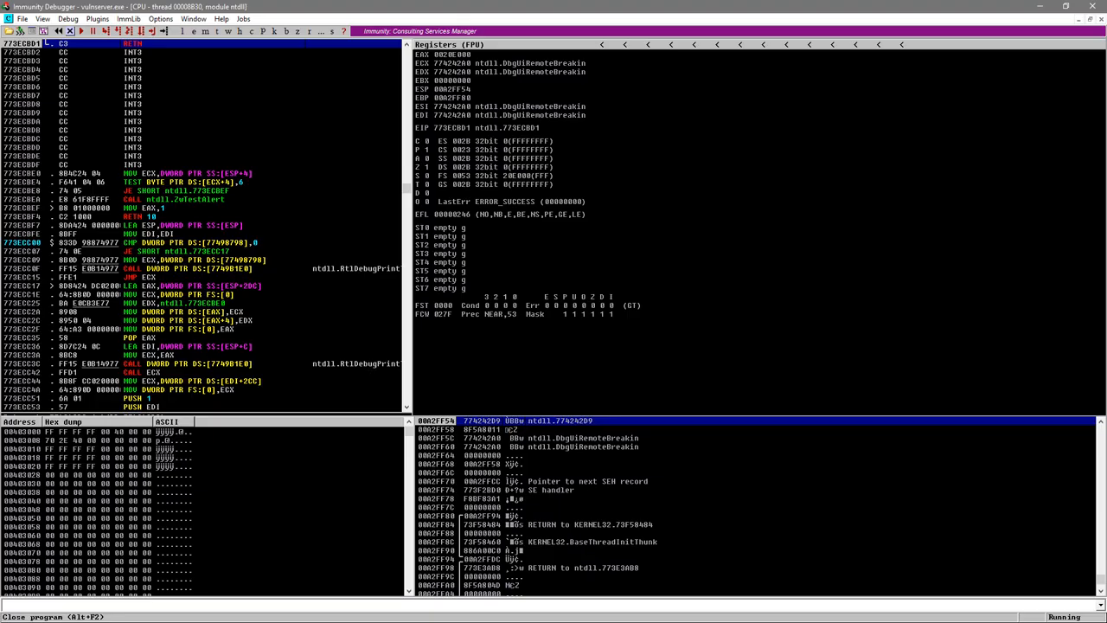
mouse_move(945, 569)
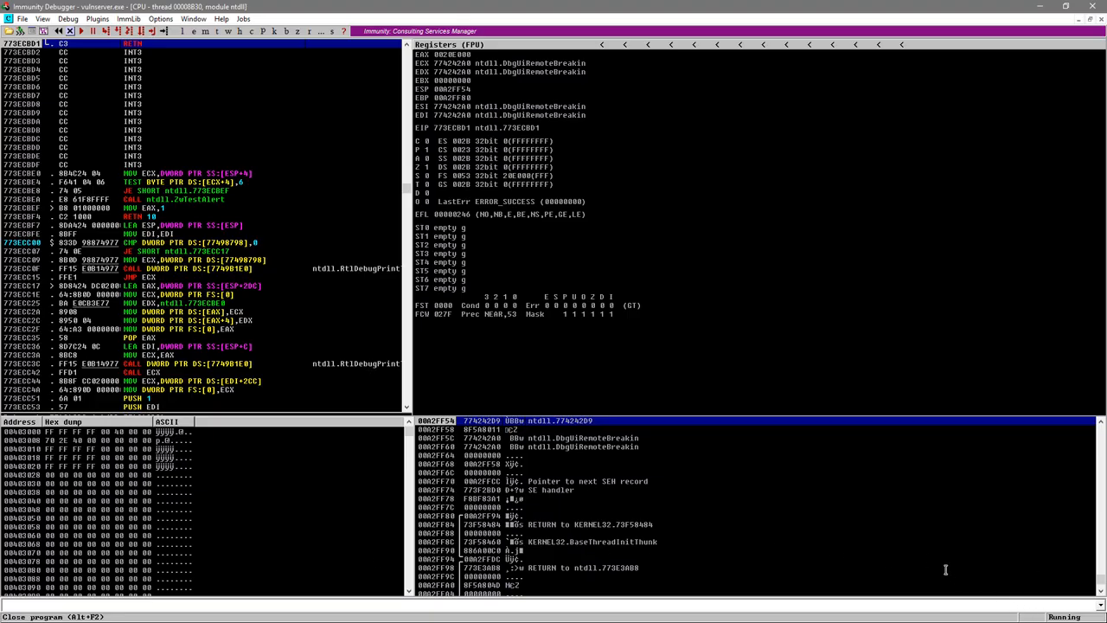
mouse_move(1040, 24)
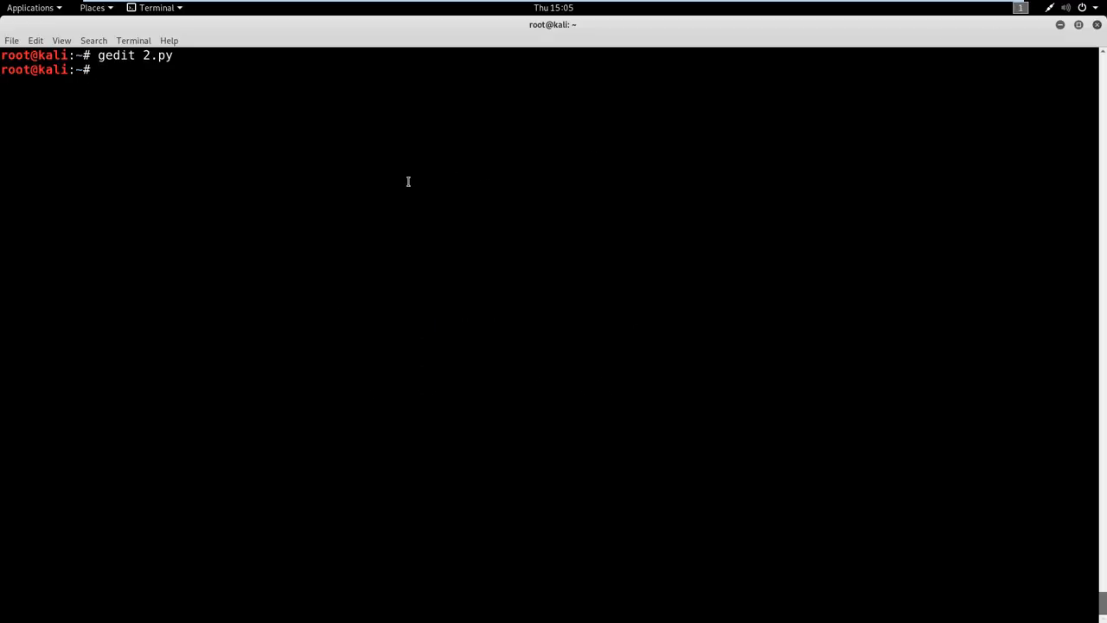
Execute ./2.py from the terminal to send the payload to vulnserver.
type("./2.py")
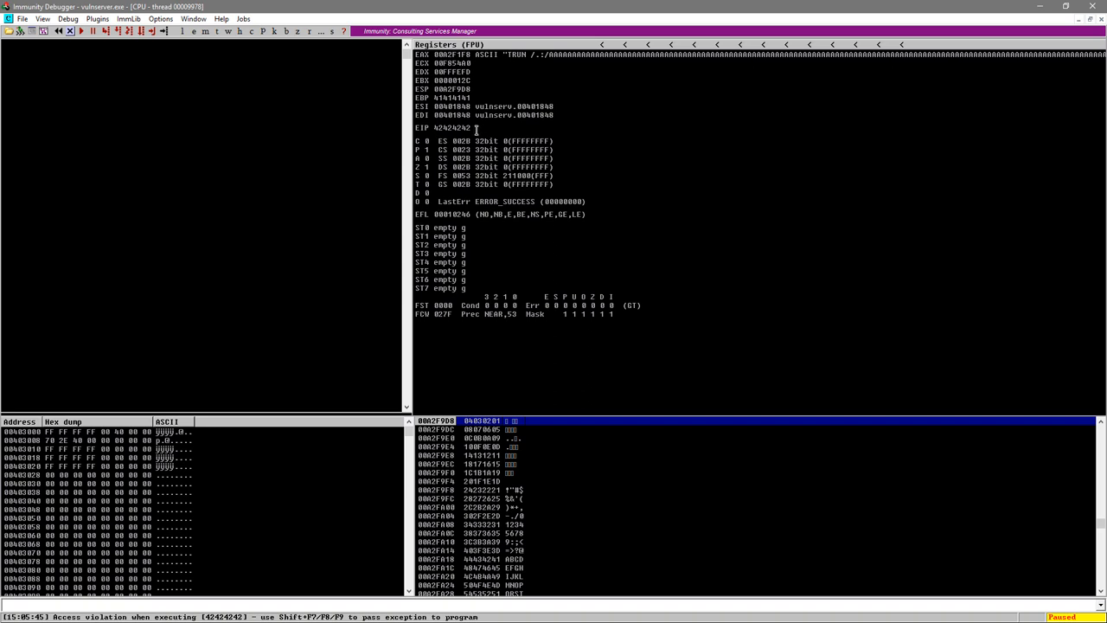
mouse_move(430, 91)
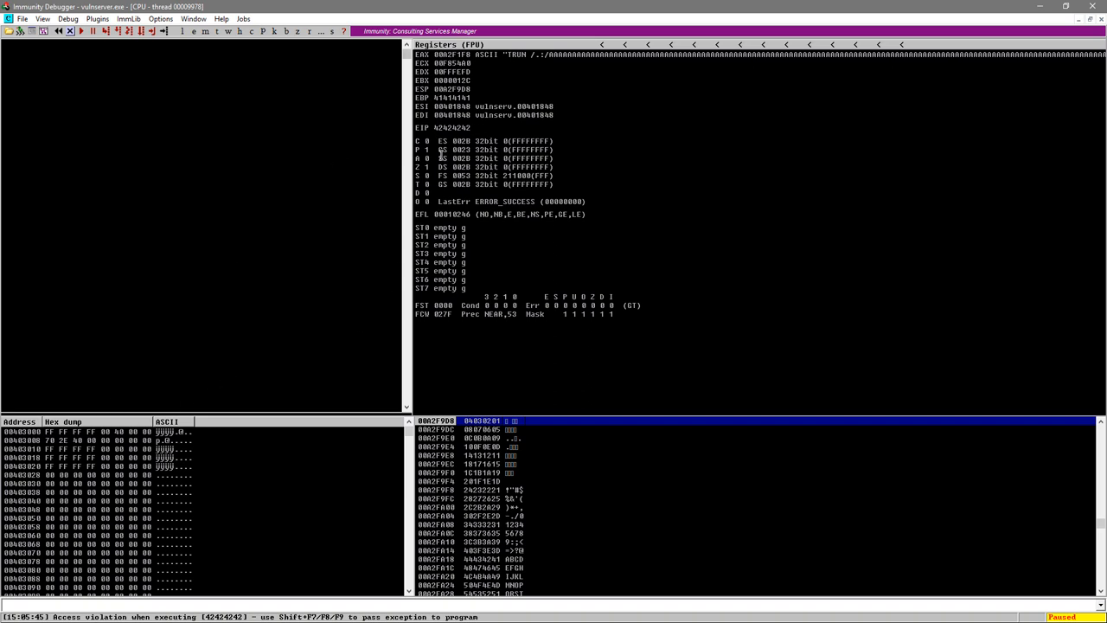
Select the ESP register value and bring up its context menu to follow it in the dump.
left_click(456, 89)
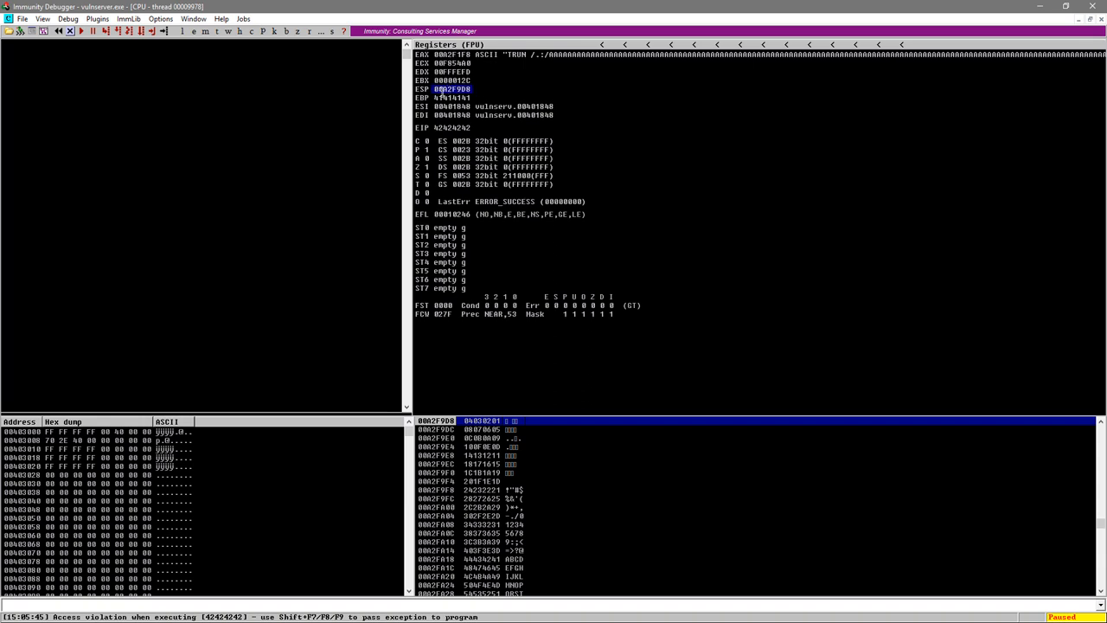
right_click(454, 89)
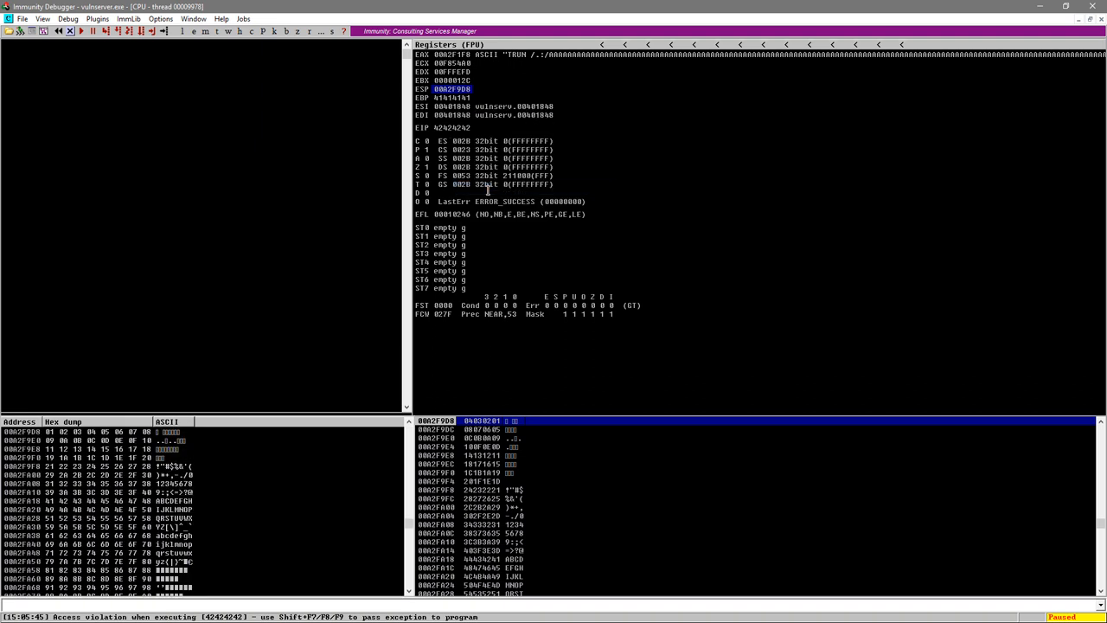
mouse_move(268, 325)
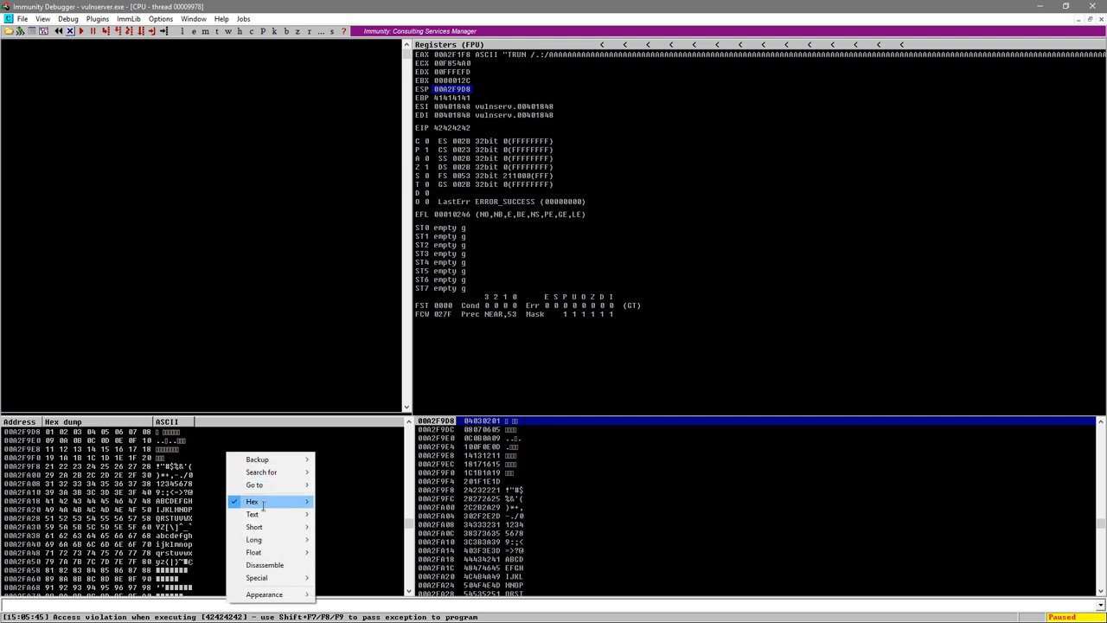
mouse_move(253, 538)
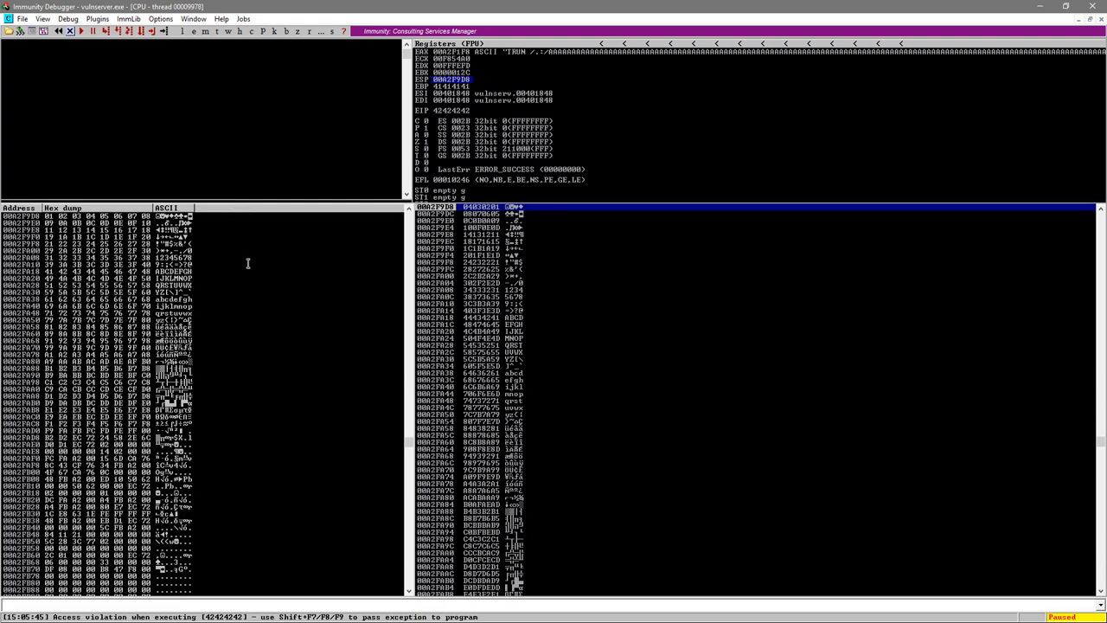
right_click(249, 263)
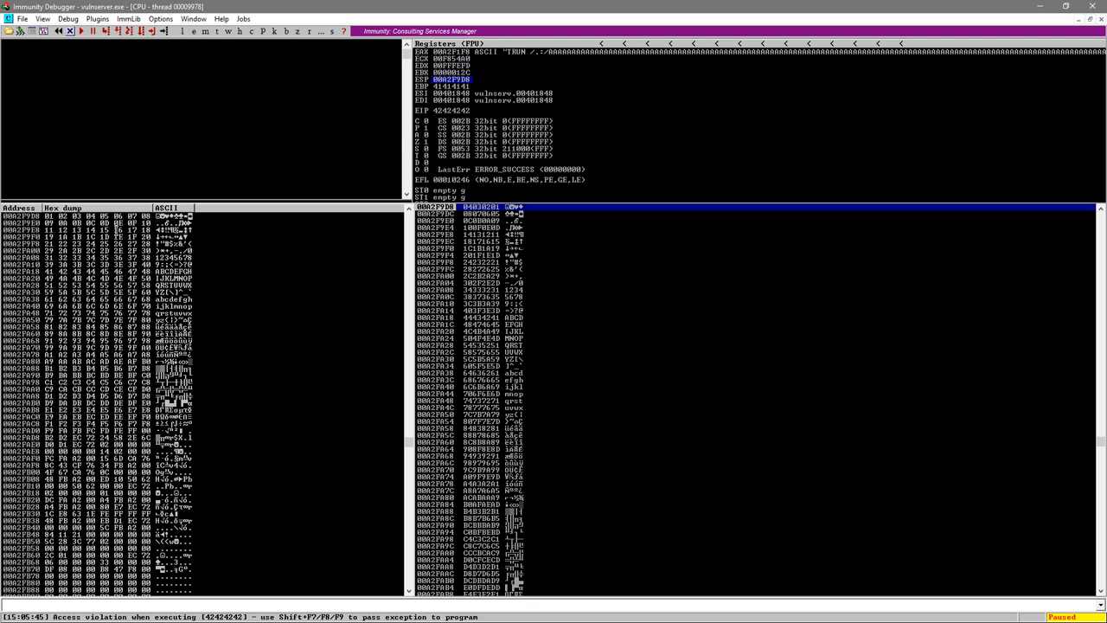
mouse_move(113, 460)
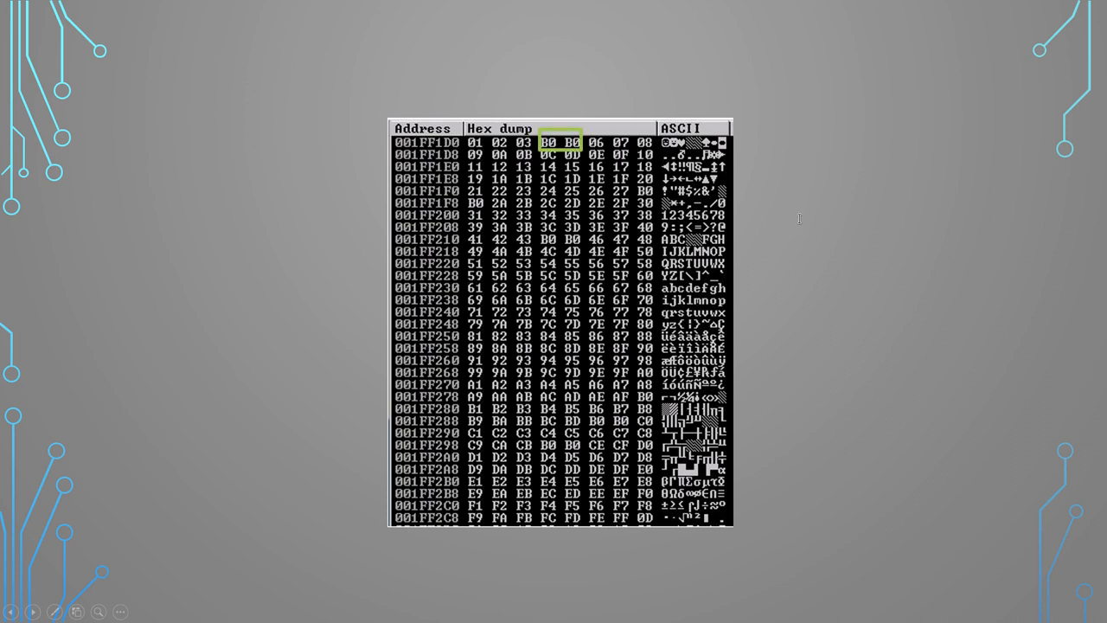
mouse_move(780, 205)
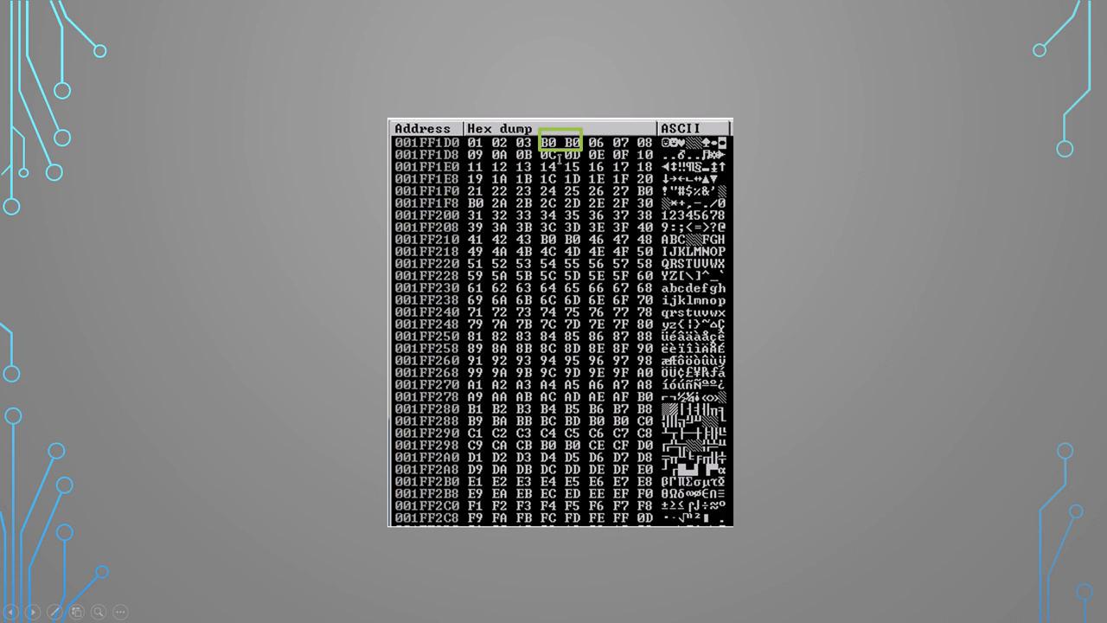
mouse_move(626, 197)
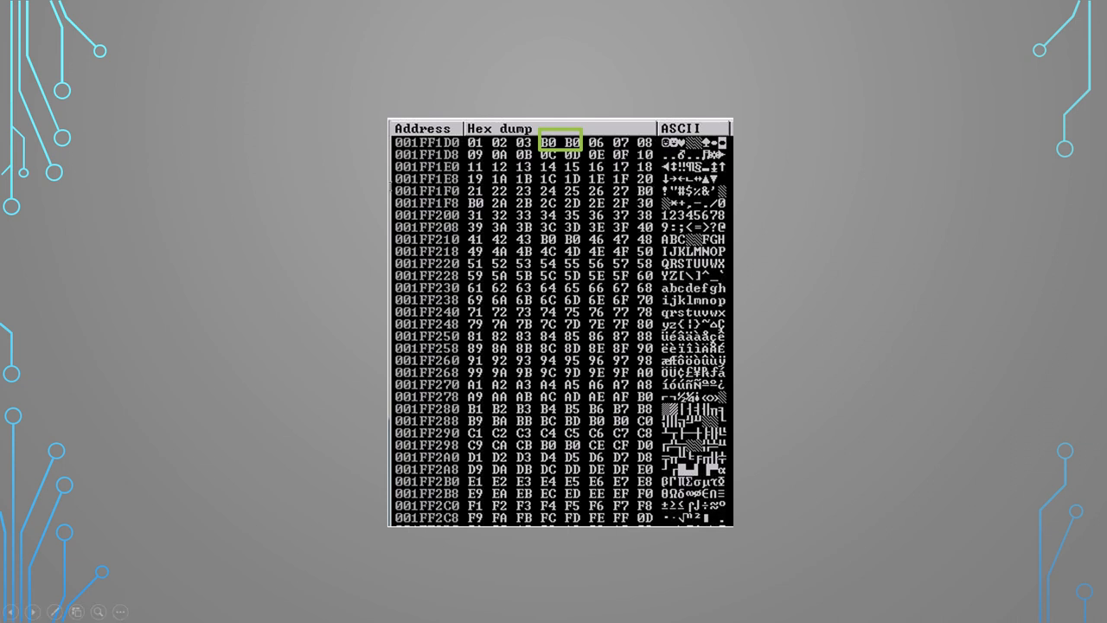
mouse_move(411, 199)
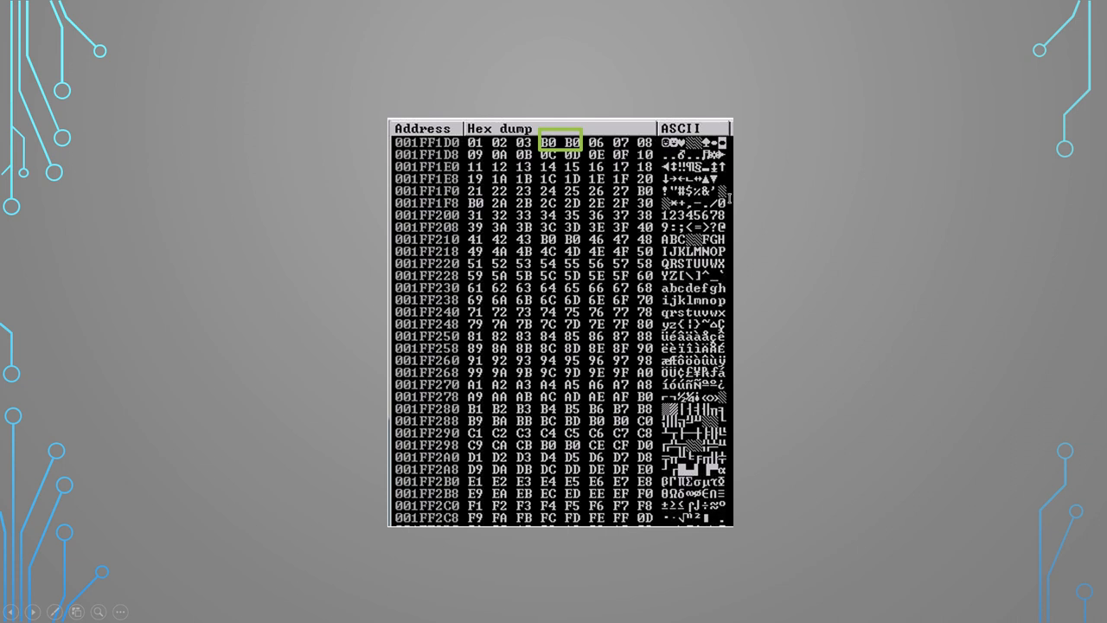
mouse_move(764, 202)
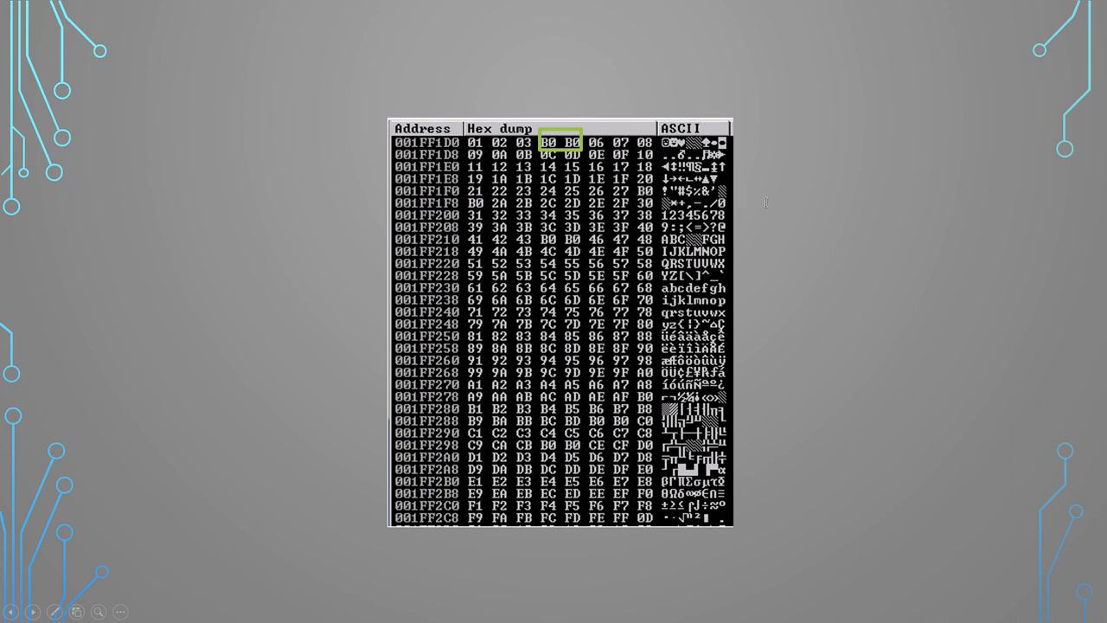
mouse_move(753, 208)
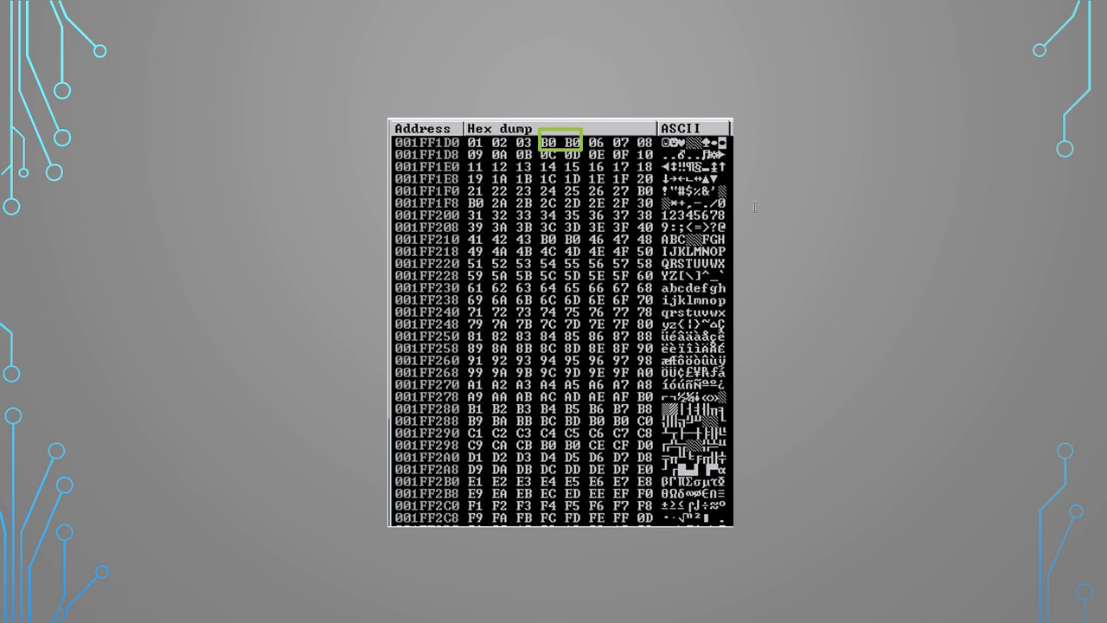
mouse_move(740, 209)
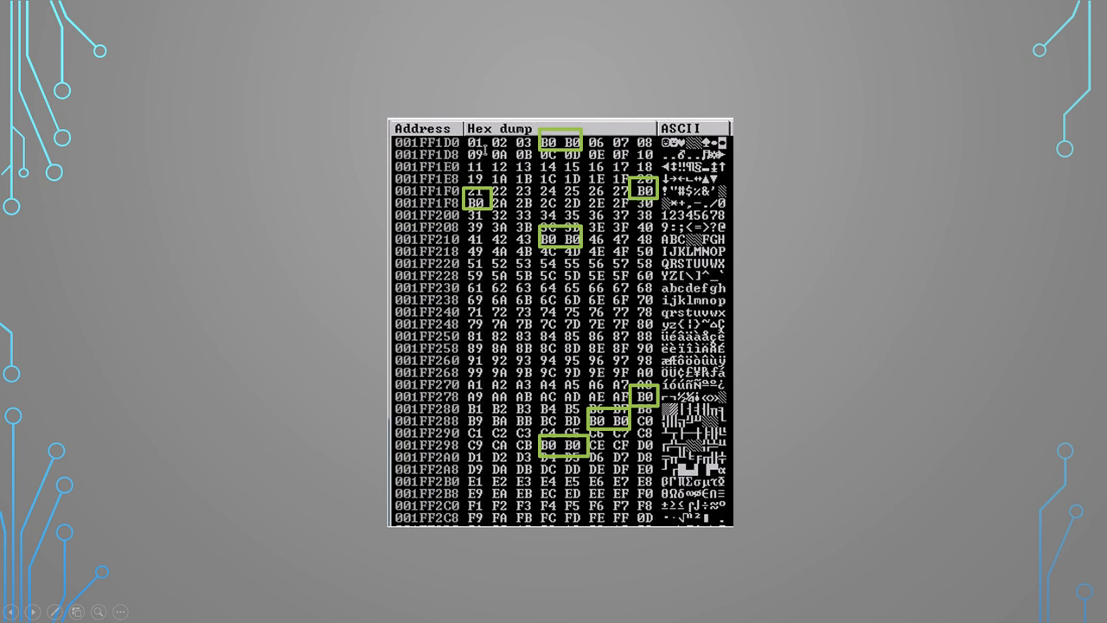
mouse_move(484, 152)
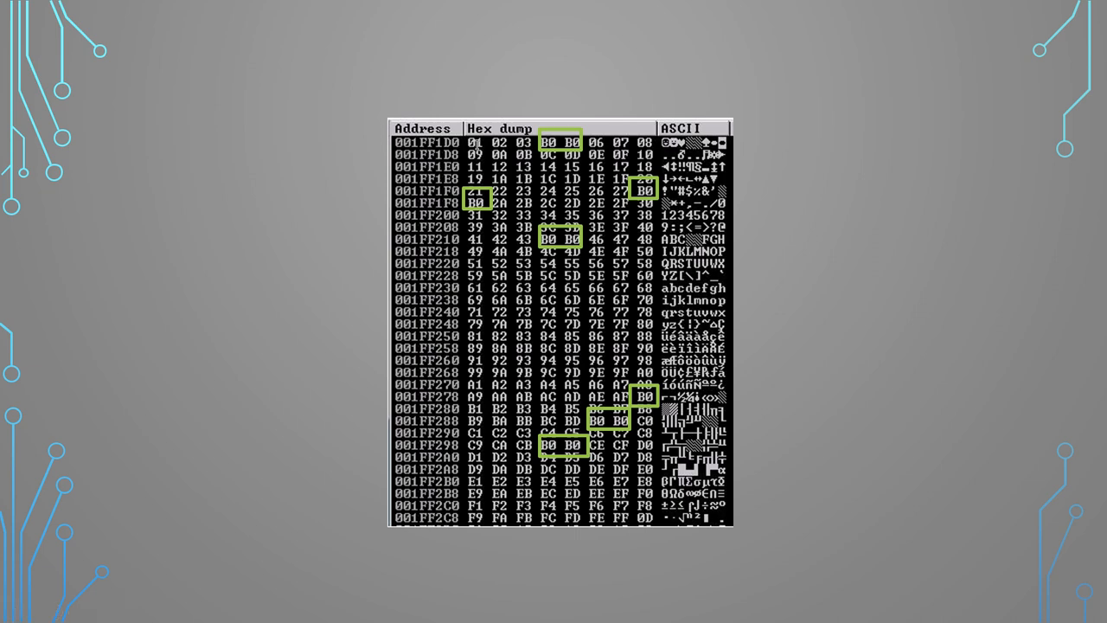
mouse_move(330, 128)
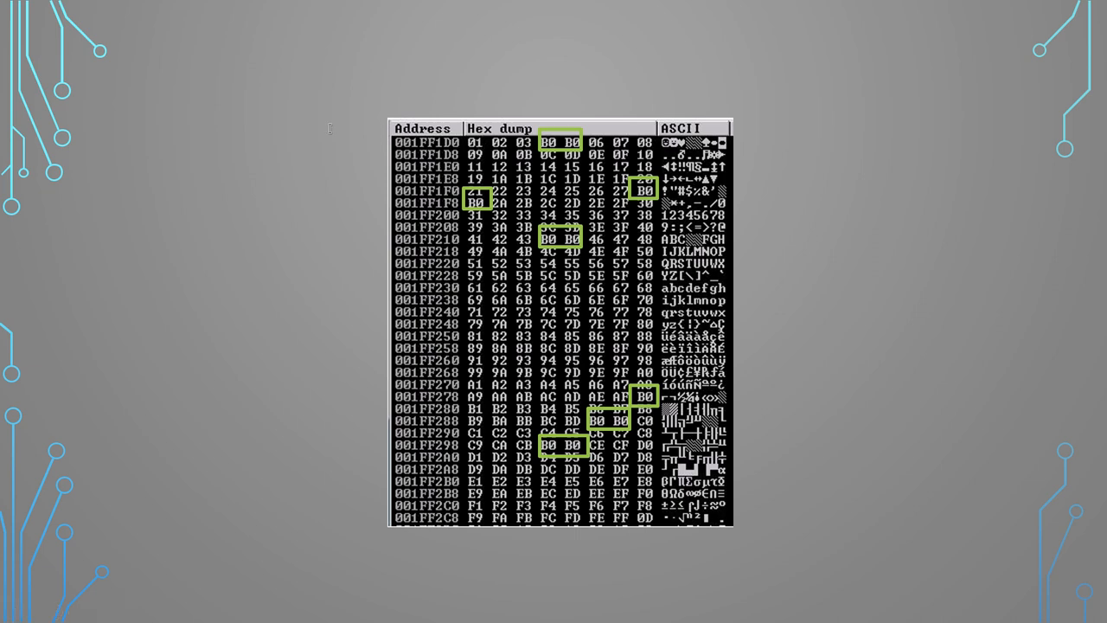